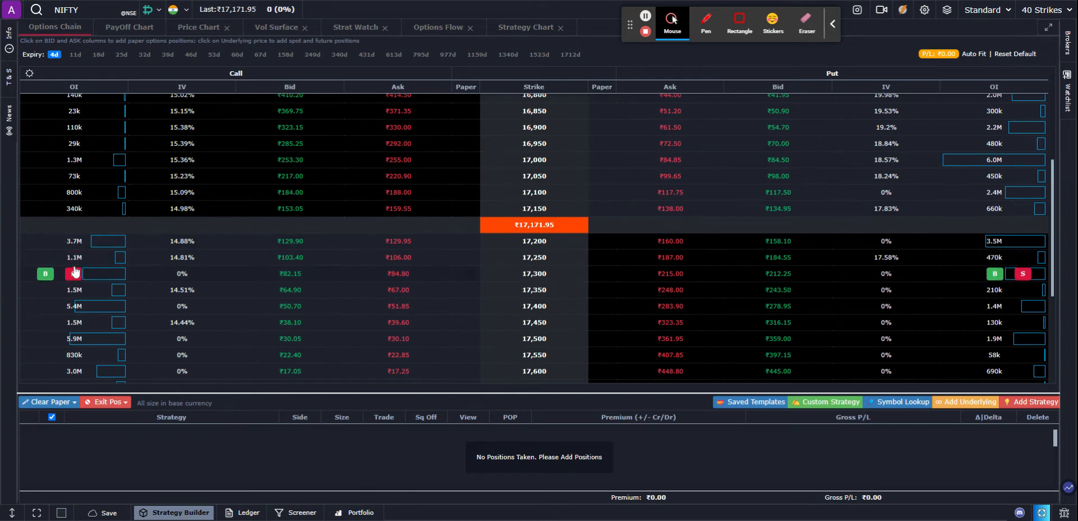
mouse_move(46, 280)
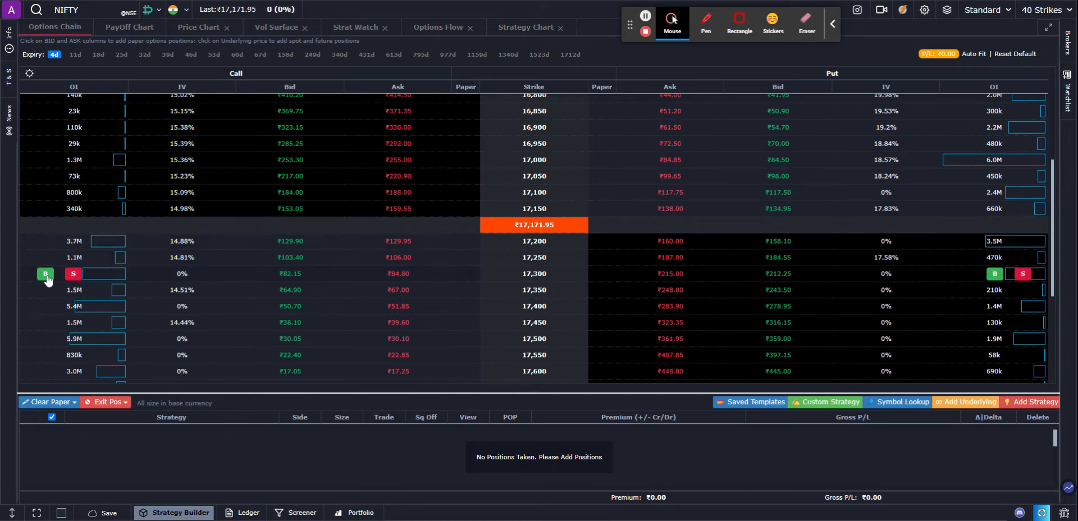
mouse_move(285, 278)
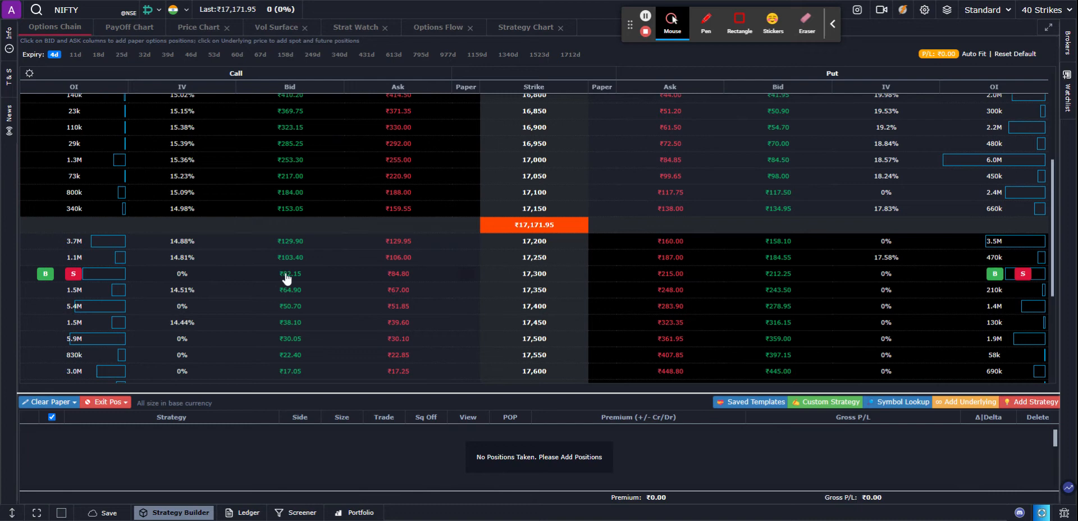
mouse_move(405, 274)
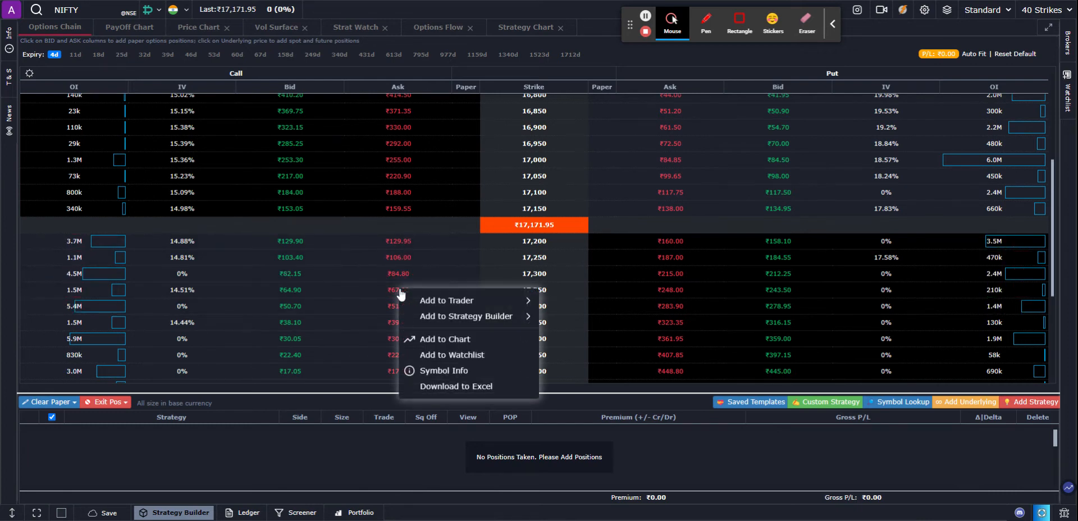
mouse_move(464, 315)
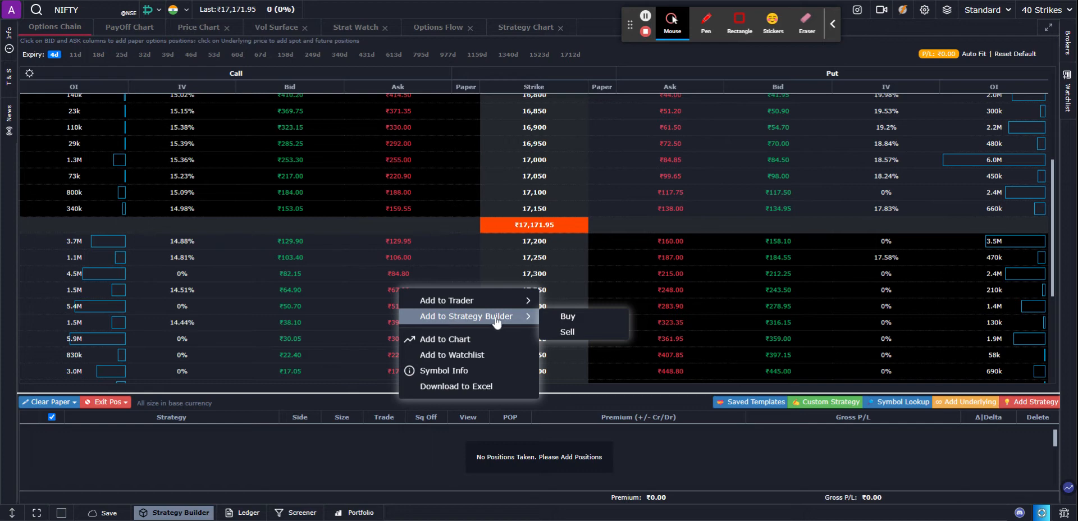
mouse_move(26, 277)
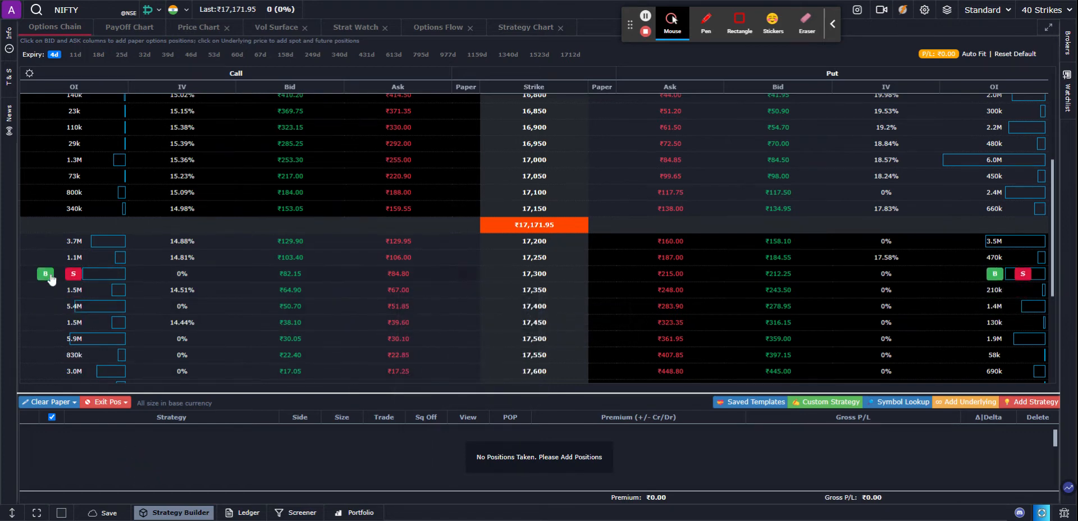
- Buy one lot of the NIFTY 17300 April call at ₹83.20 into the Paper strategy
click(45, 274)
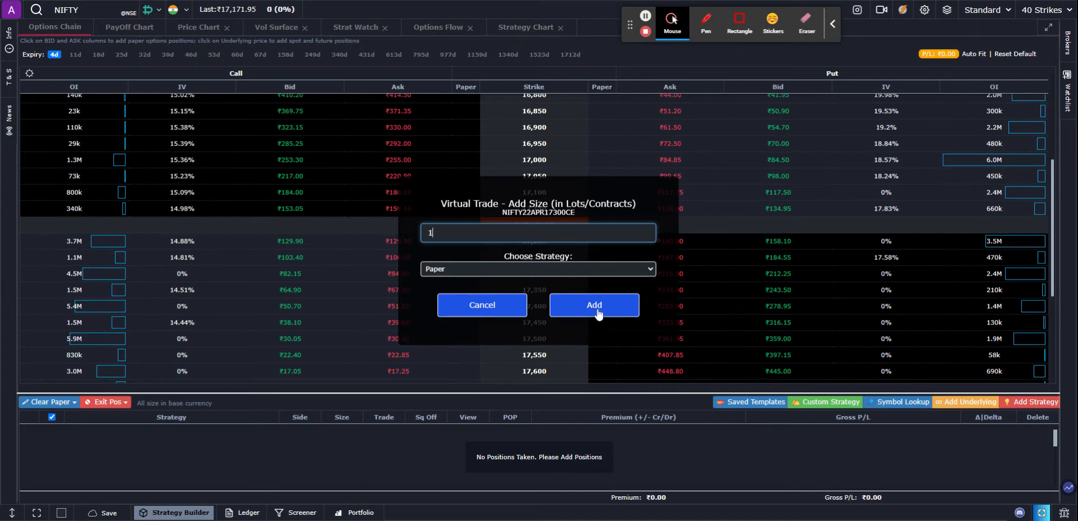
click(592, 304)
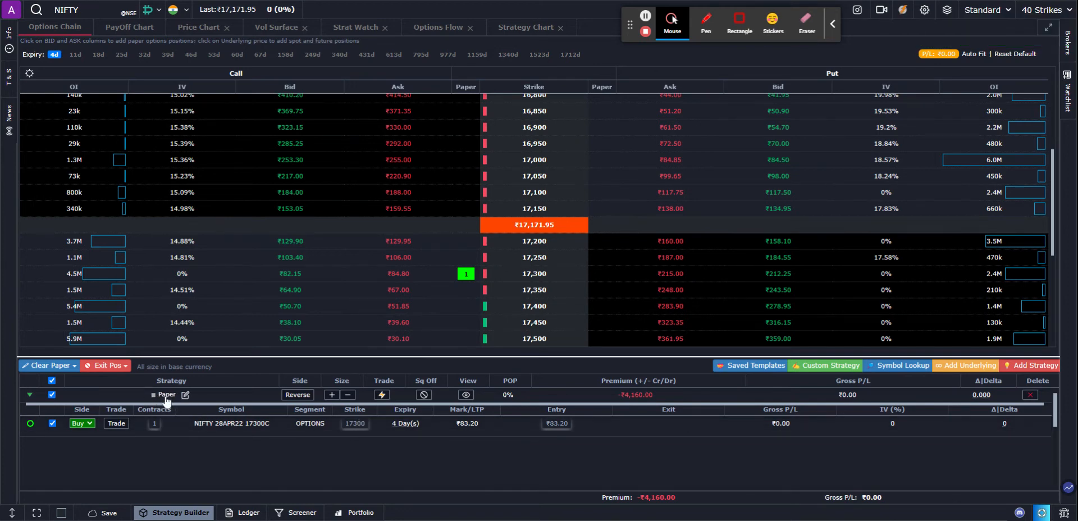
mouse_move(290, 261)
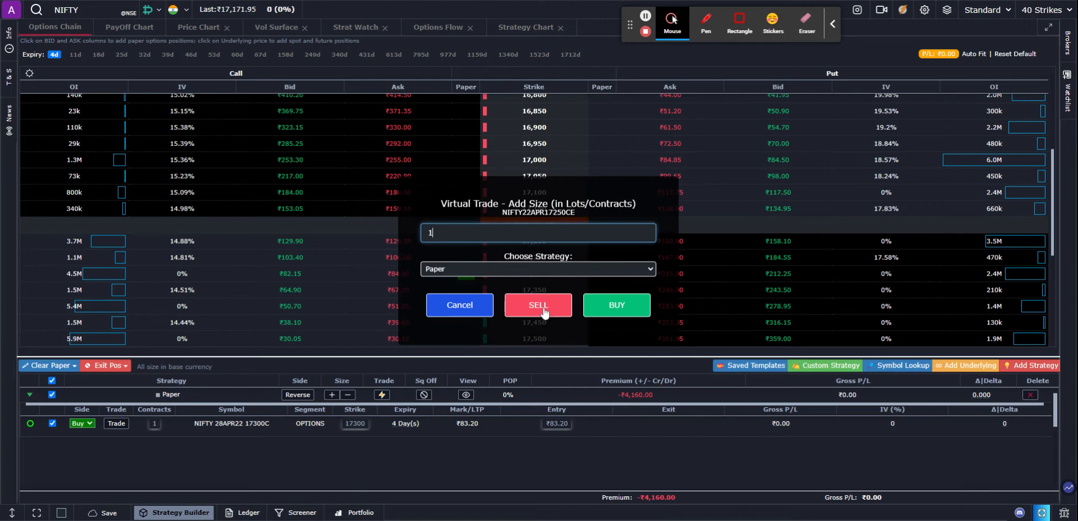
- Sell one lot of the NIFTY 17250 April call at ₹103.55 as the second leg
click(537, 305)
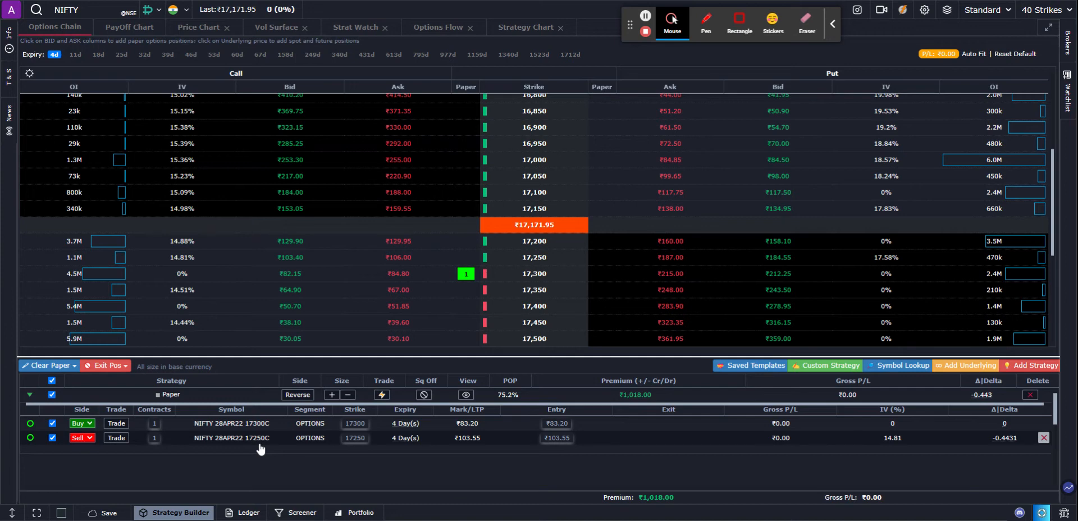
mouse_move(683, 258)
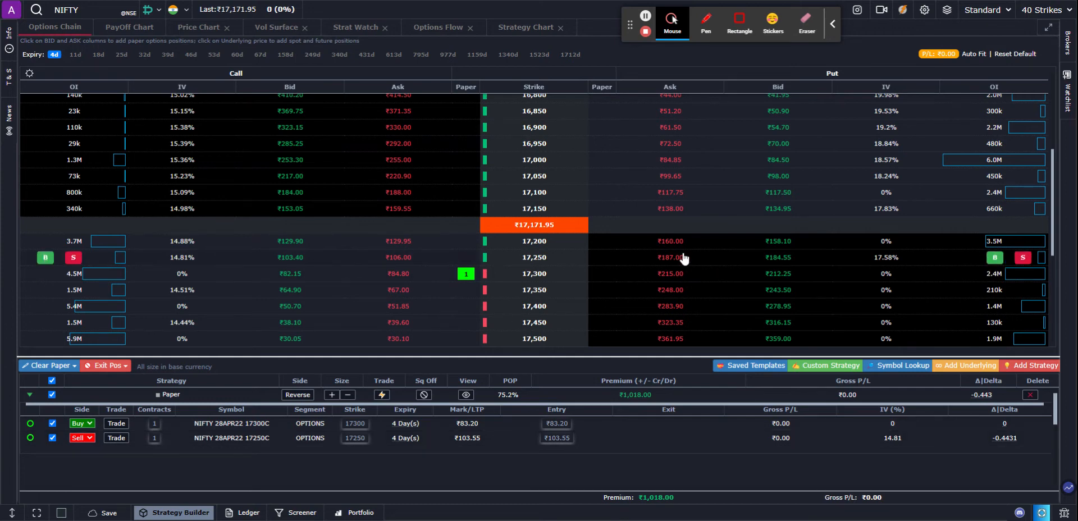
mouse_move(782, 262)
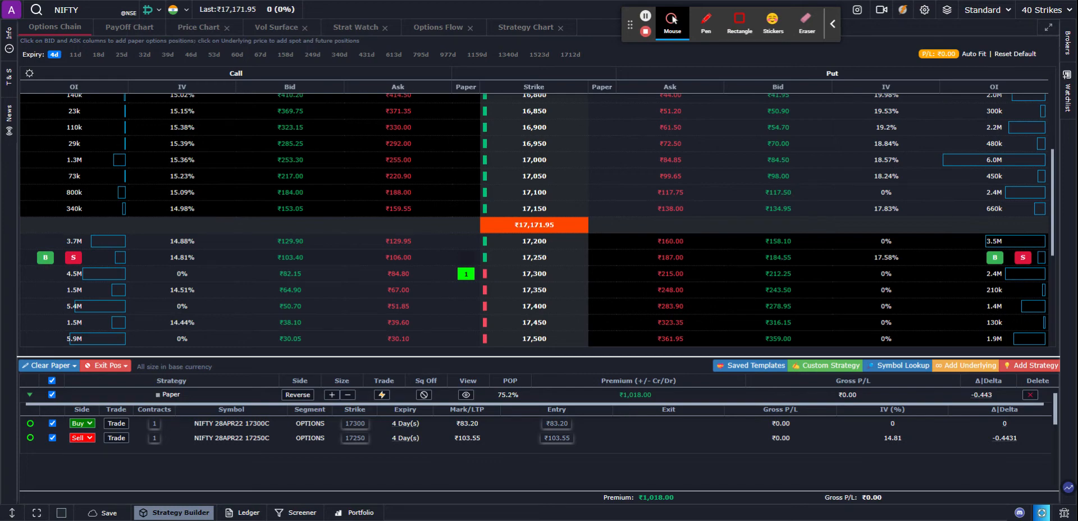
- Buy one lot of the NIFTY 17250 April put at ₹187.00 via Add to Strategy Builder
right_click(777, 257)
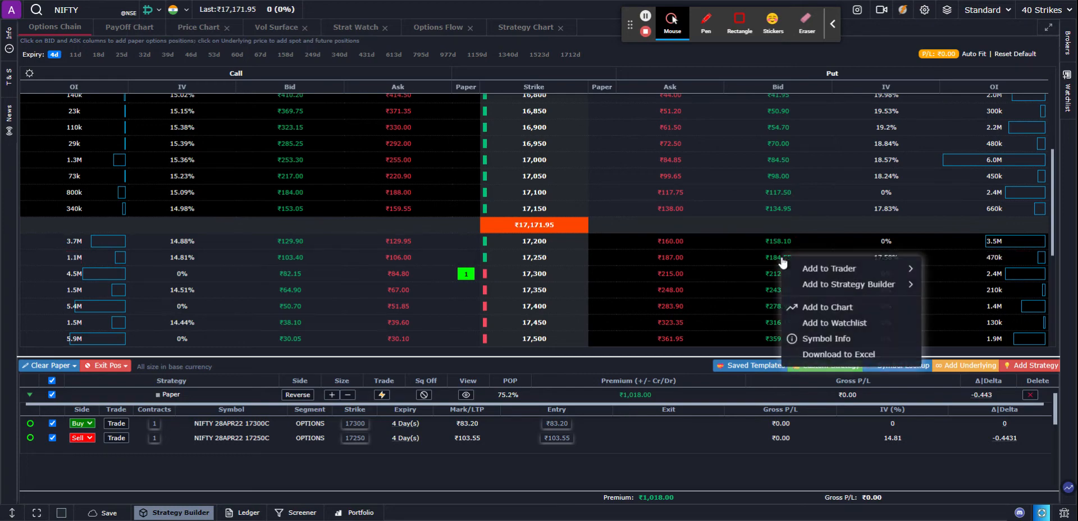
mouse_move(848, 284)
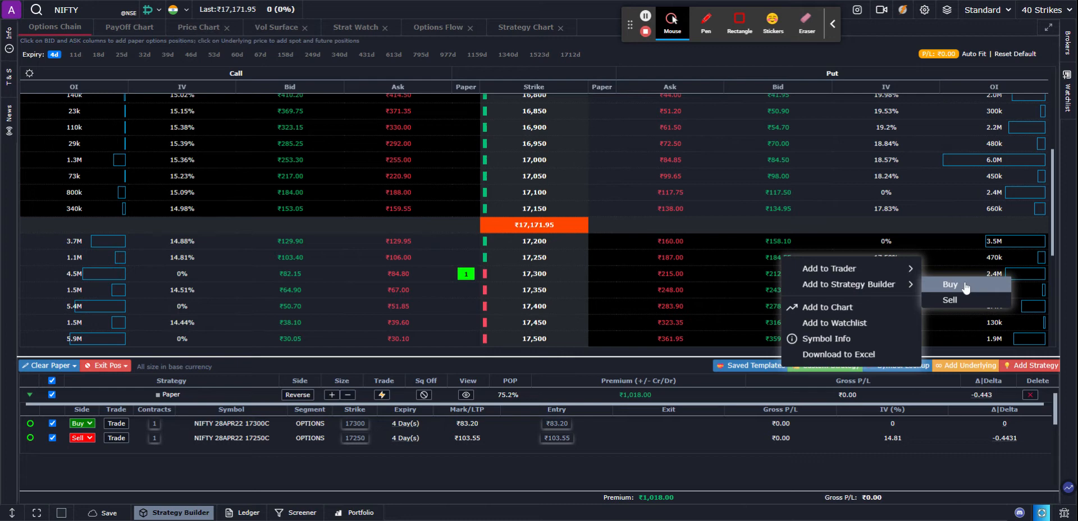
click(949, 284)
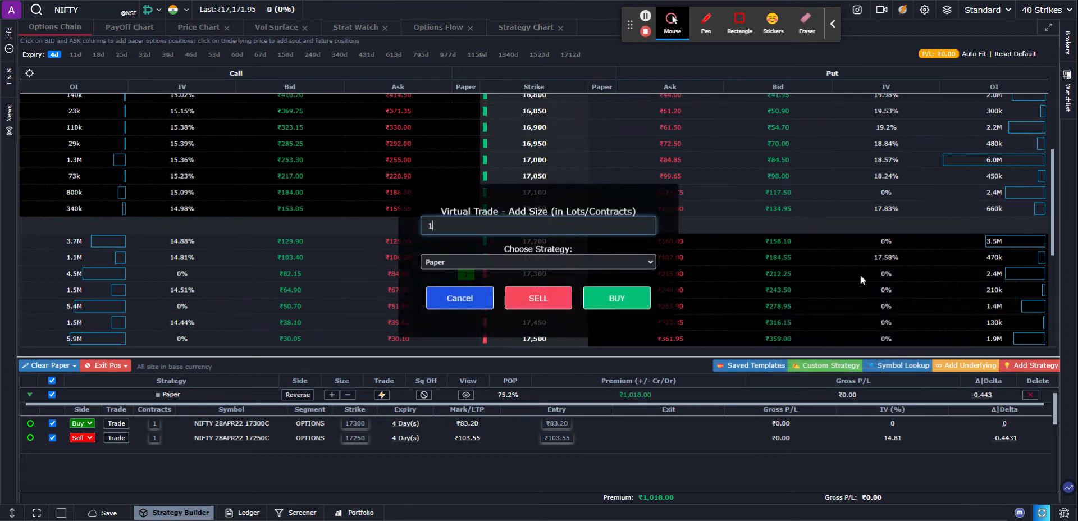
click(615, 297)
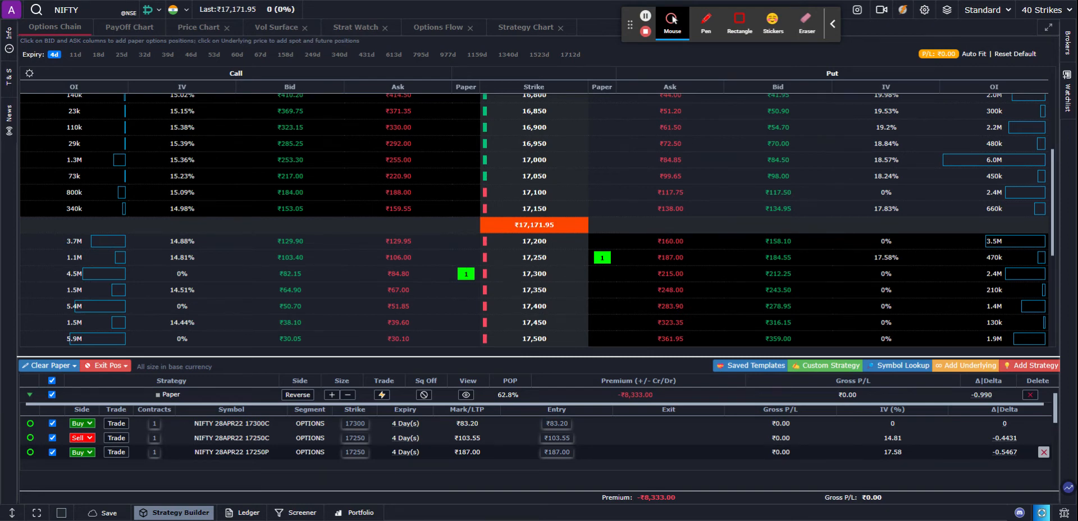
mouse_move(604, 320)
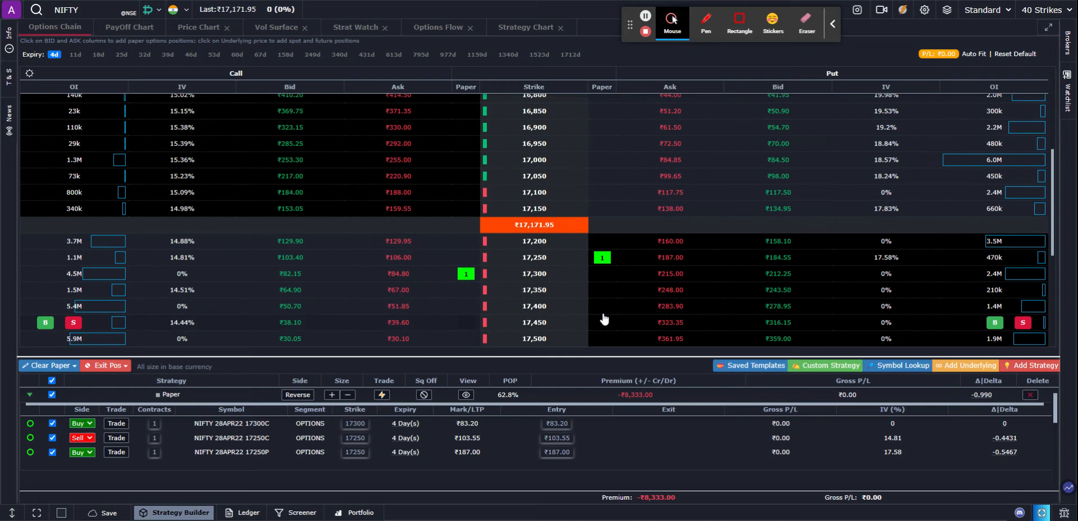
mouse_move(546, 230)
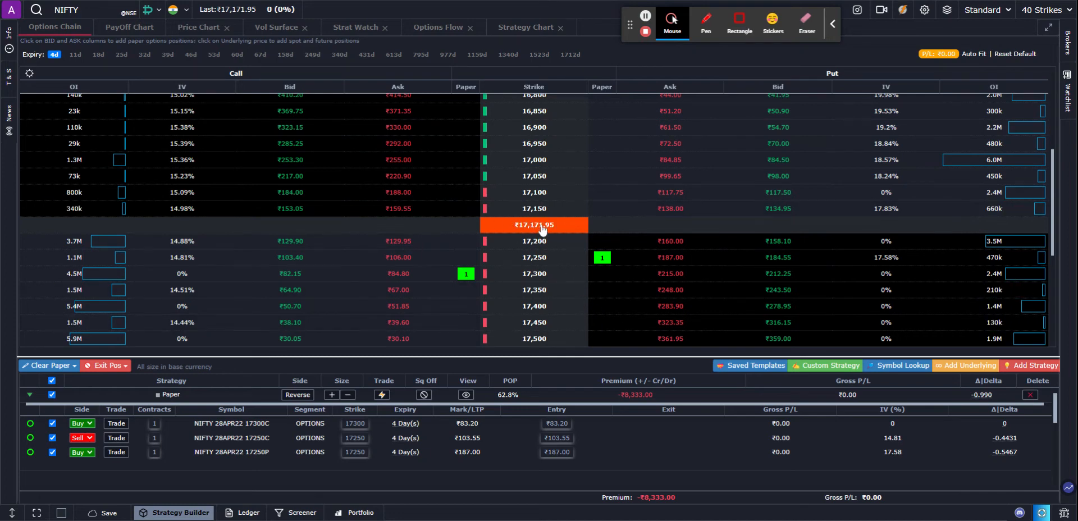
mouse_move(966, 365)
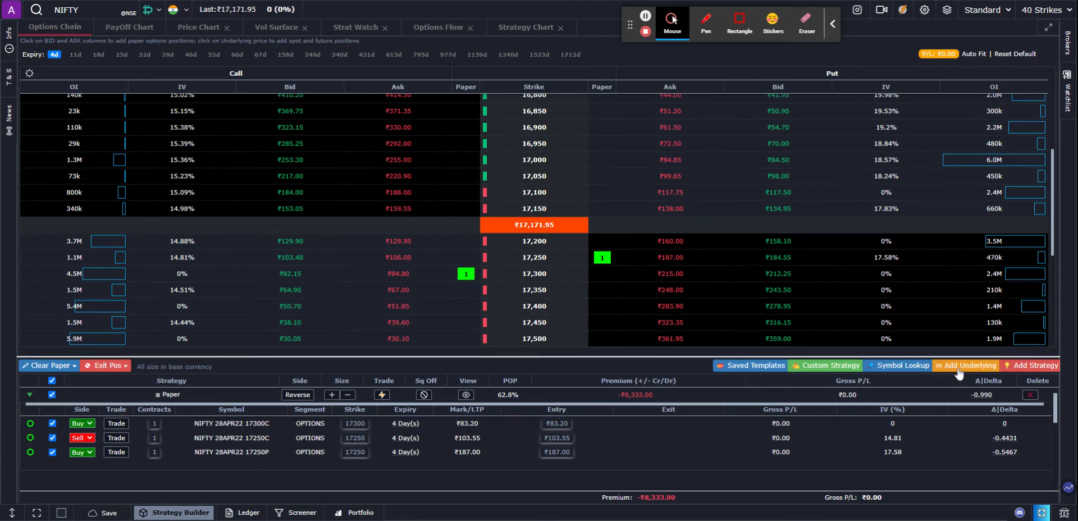
mouse_move(638, 311)
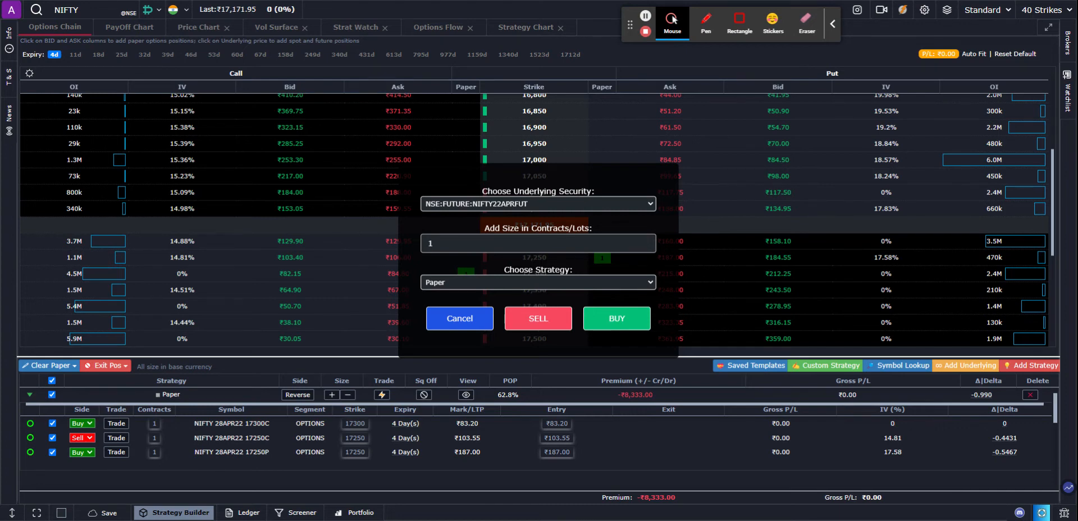
- Sell one NSE NIFTY22MAYFUT future at ₹17,227.10 into the Paper strategy as the fourth leg
click(537, 203)
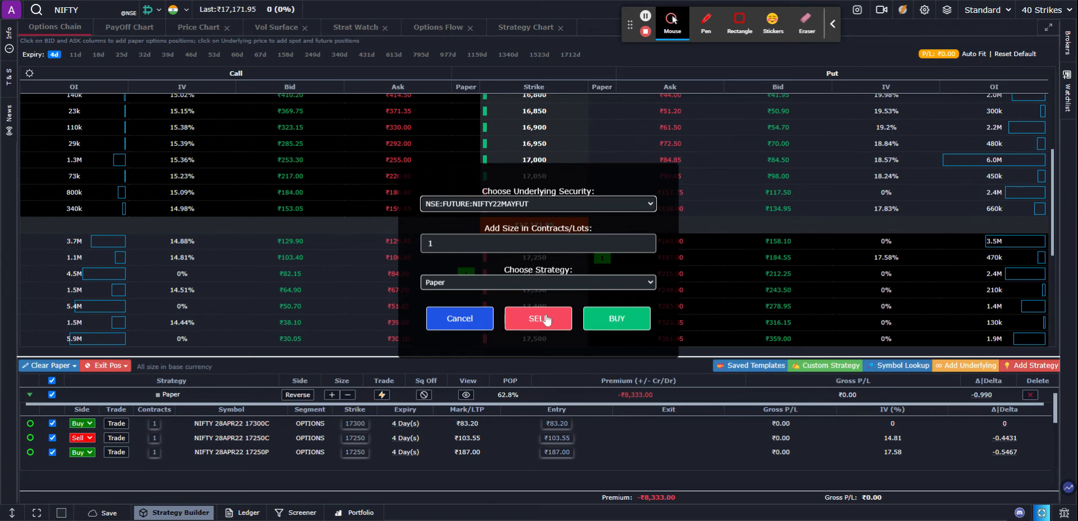
click(538, 318)
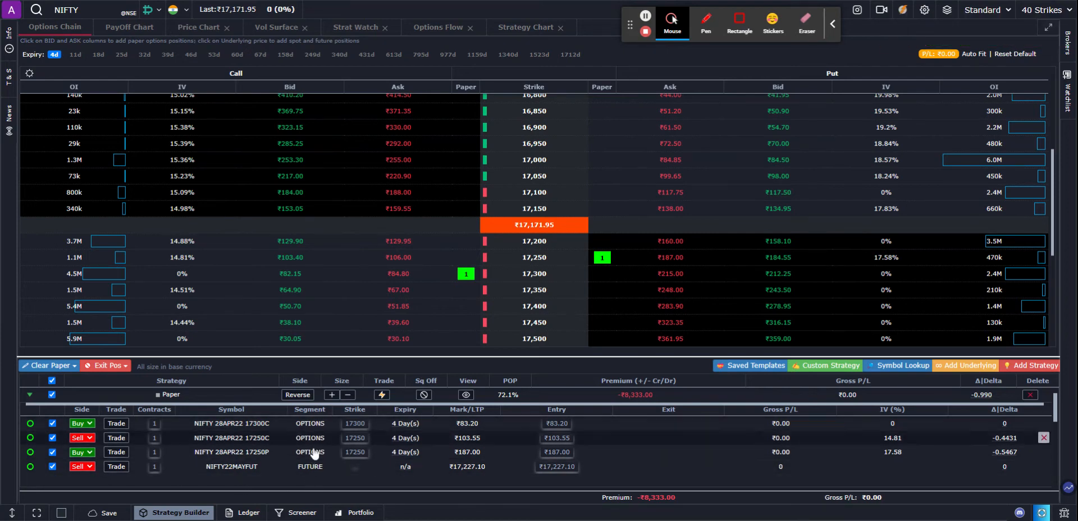
mouse_move(302, 473)
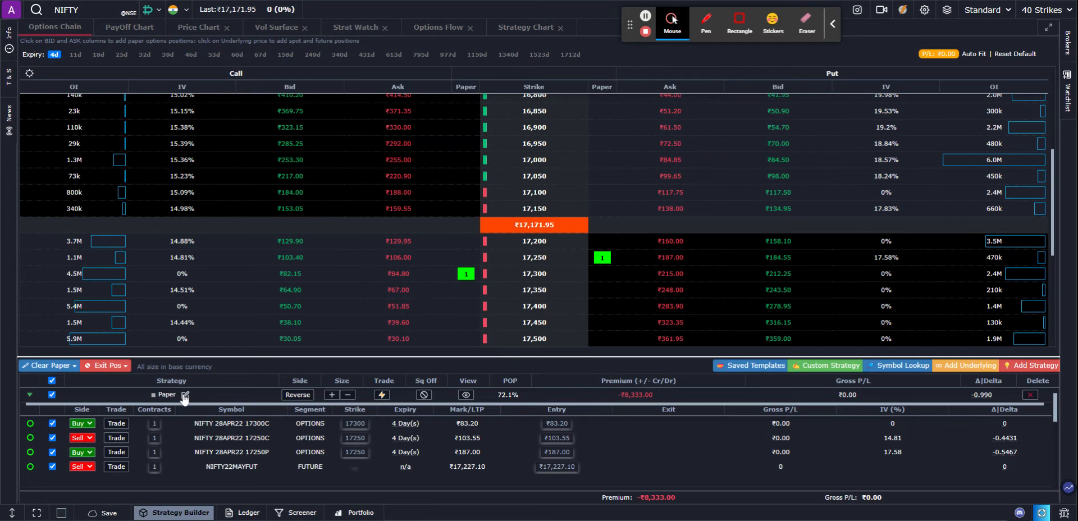
- Rename the four-leg Paper strategy to 'My Basket'
click(184, 396)
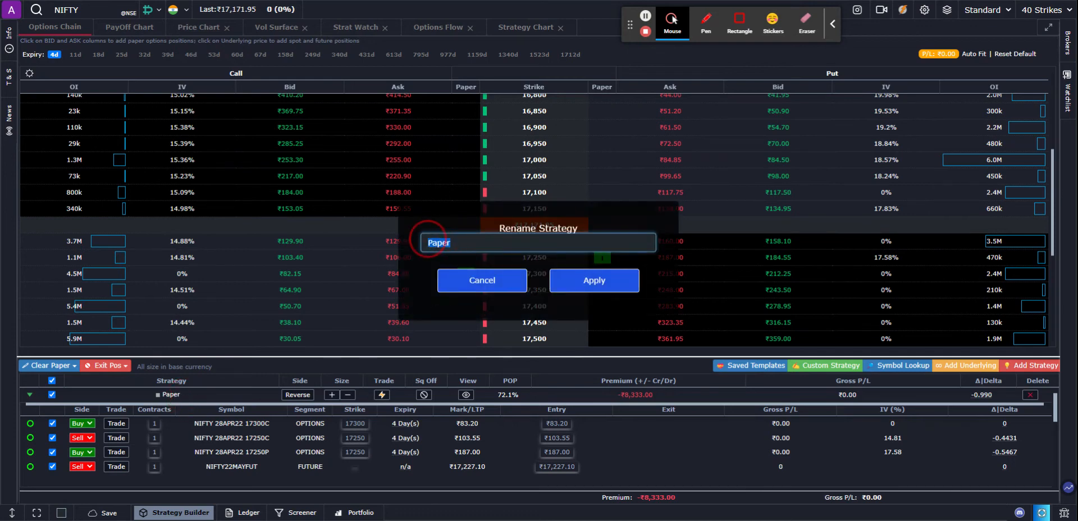
text(My)
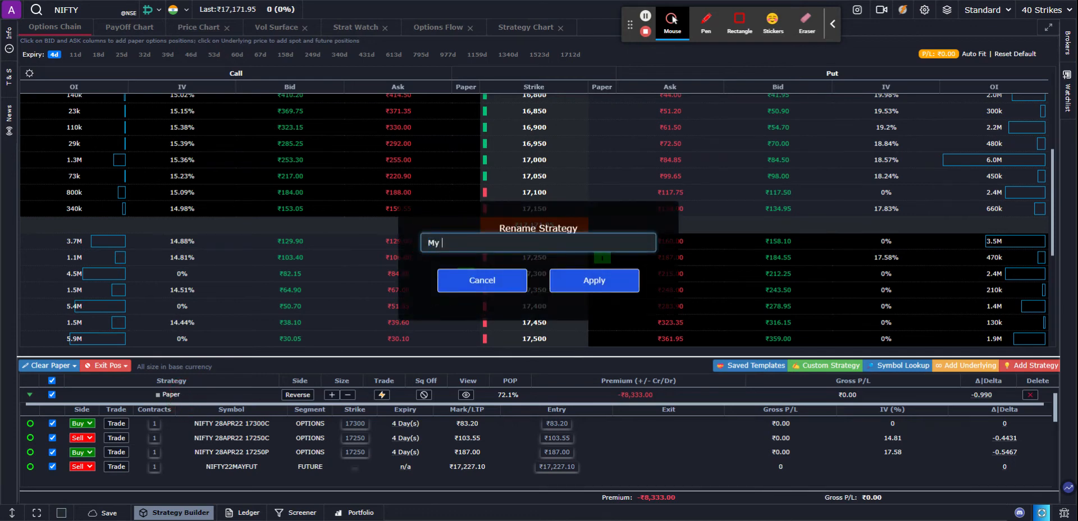
text(Basket)
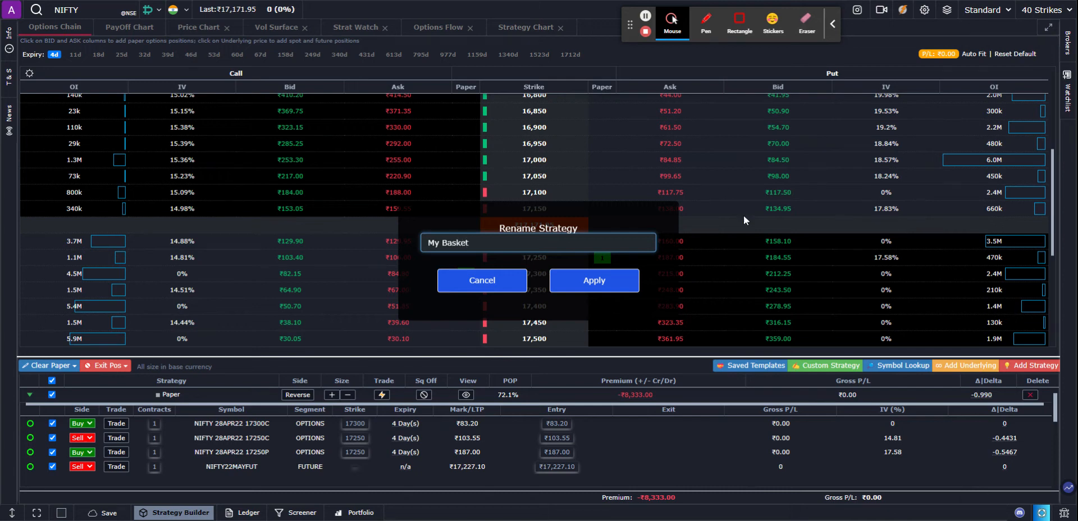
click(592, 281)
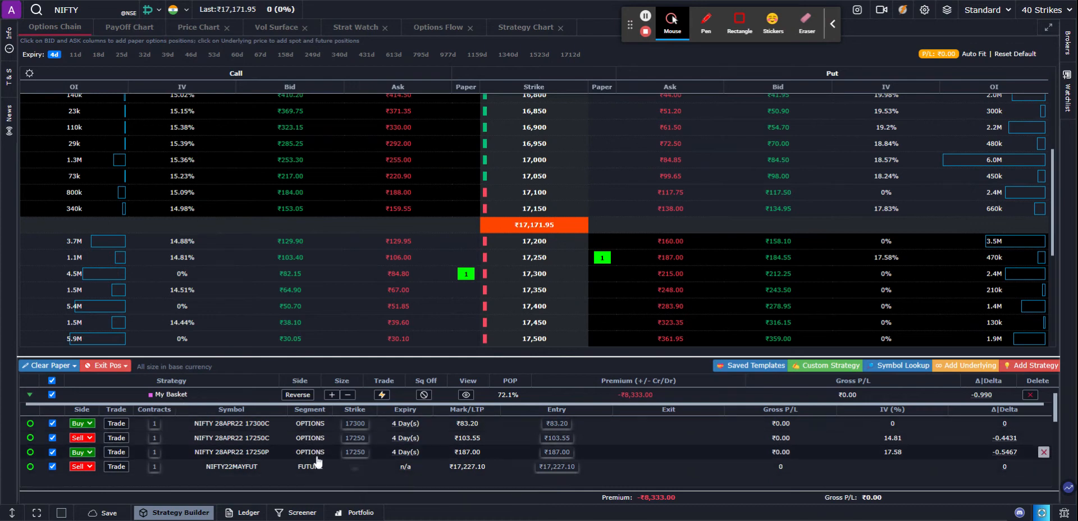
mouse_move(253, 461)
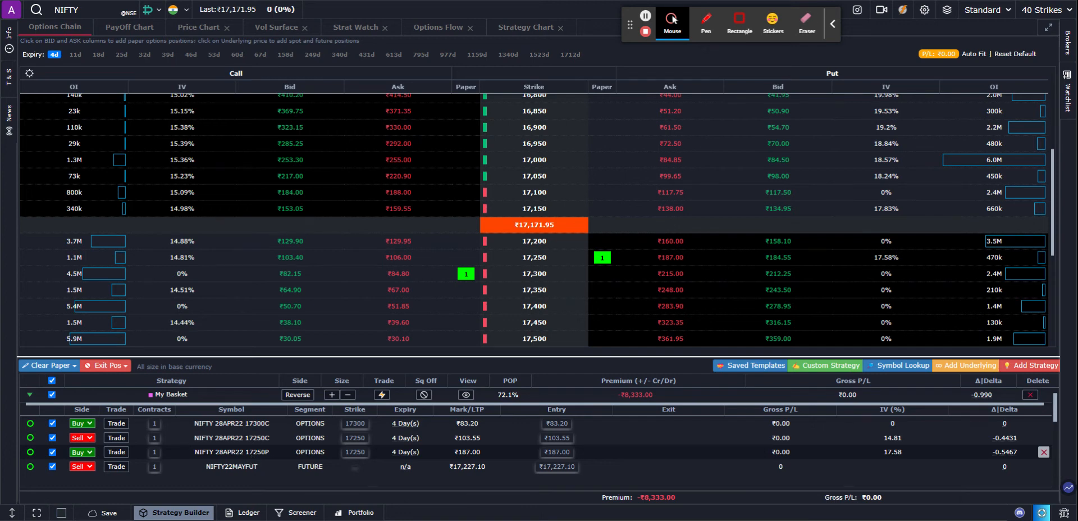
mouse_move(136, 30)
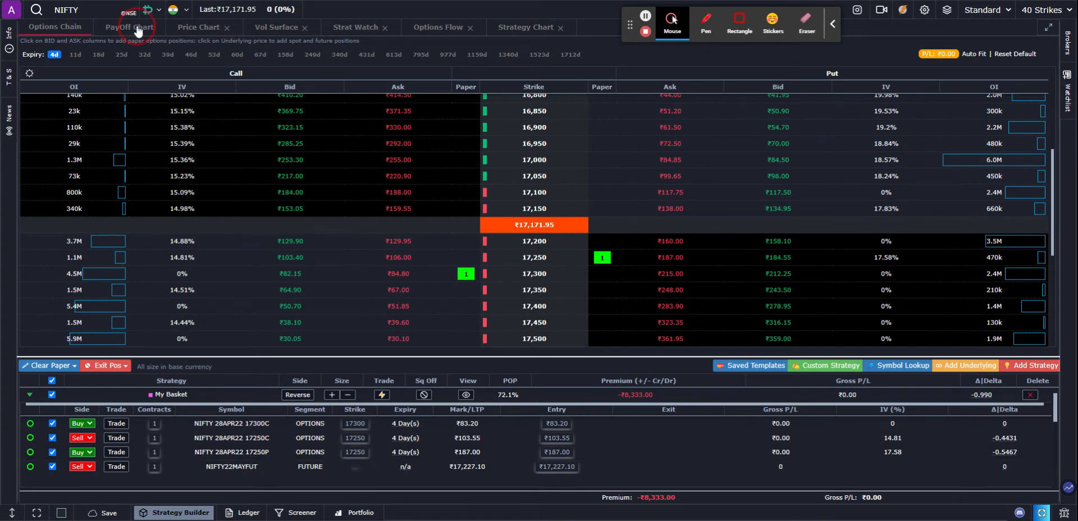
- Show the PayOff Chart for My Basket with projected P/L of ₹1,642.37
click(128, 27)
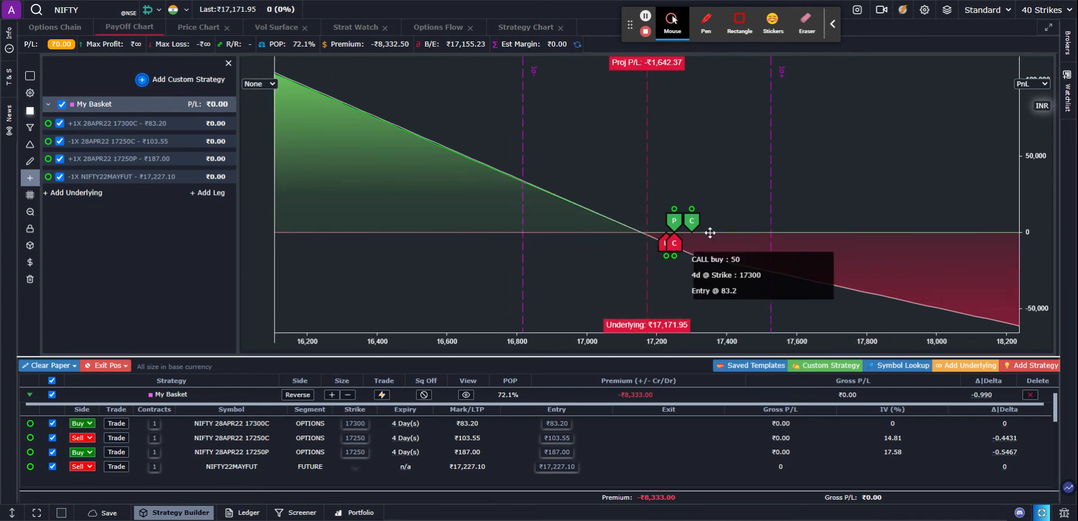
mouse_move(618, 323)
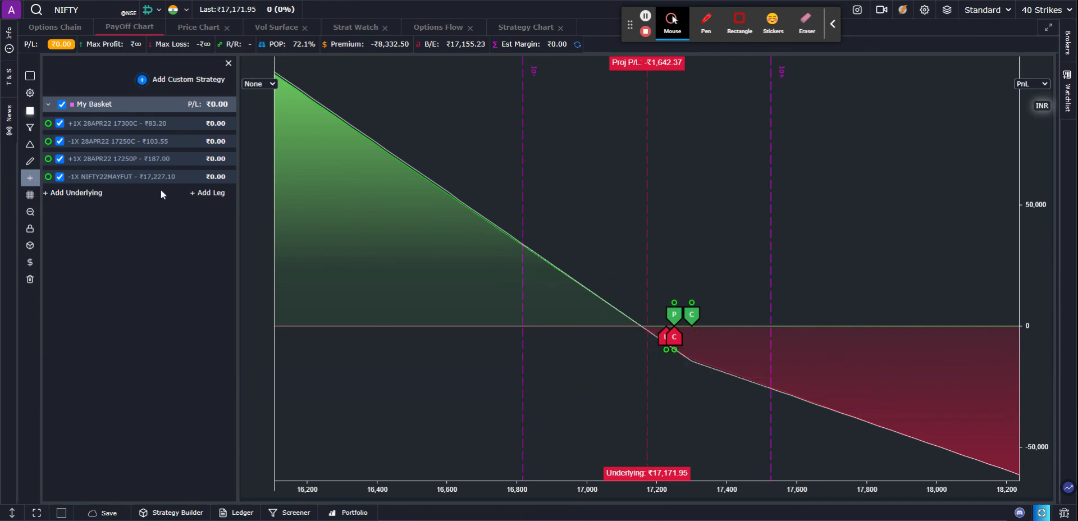
mouse_move(121, 284)
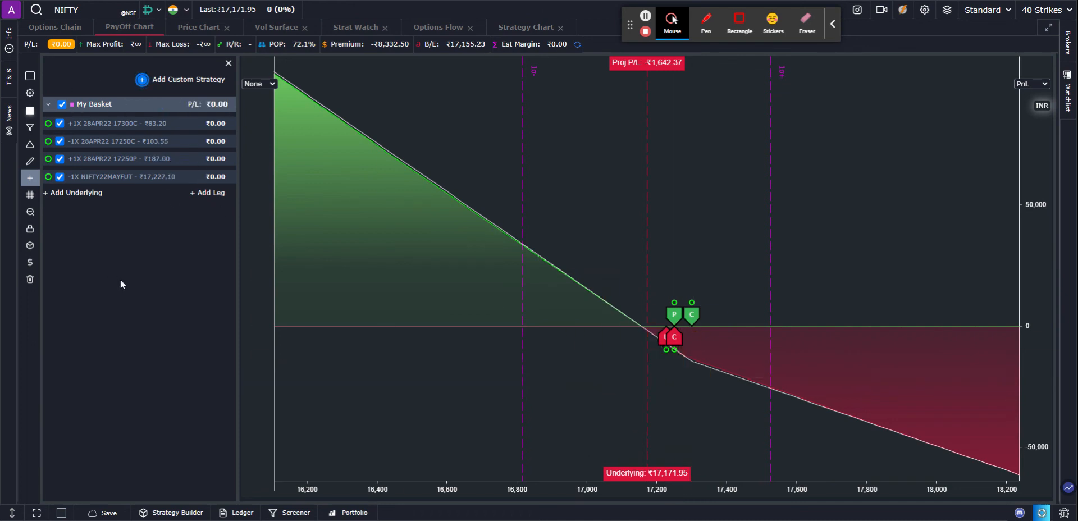
mouse_move(29, 76)
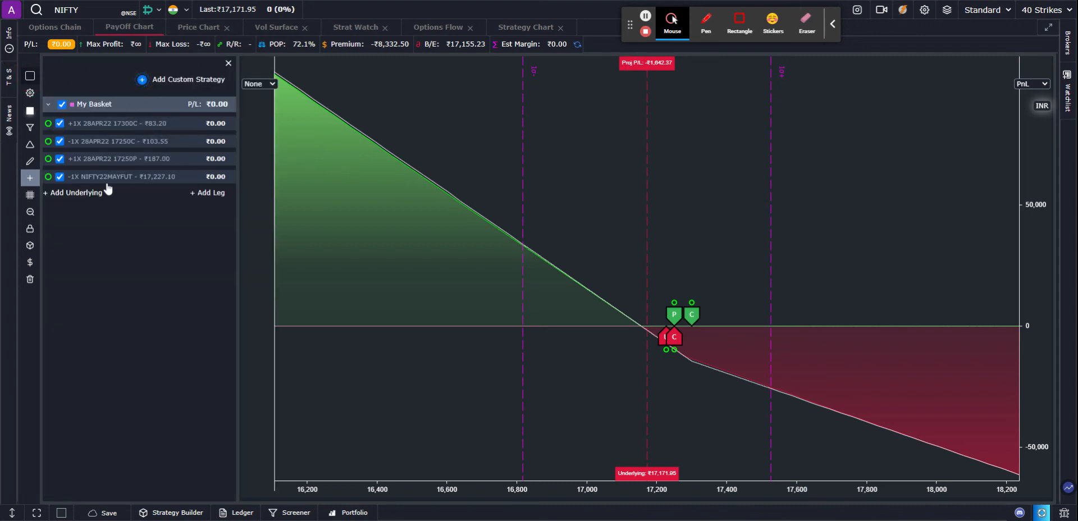
mouse_move(136, 270)
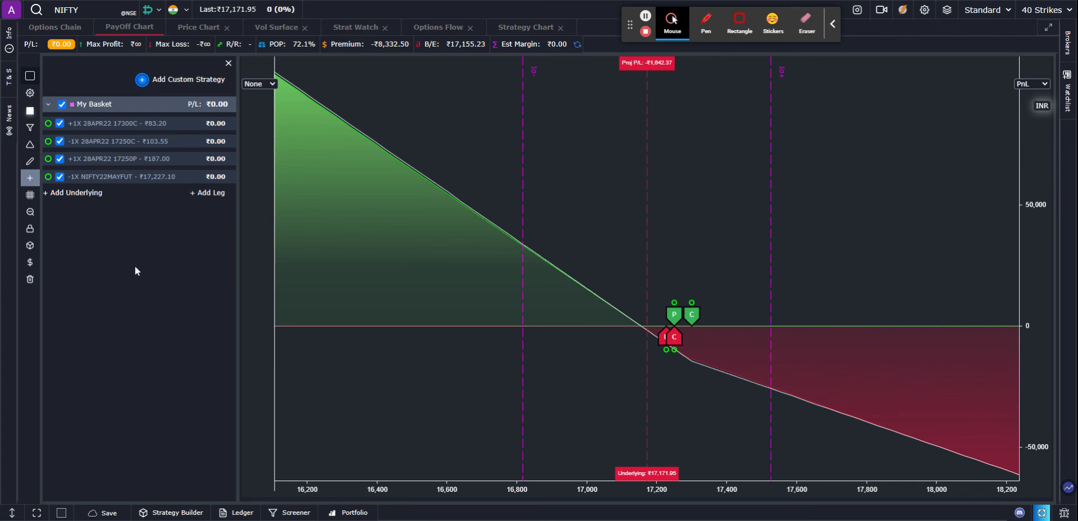
mouse_move(183, 229)
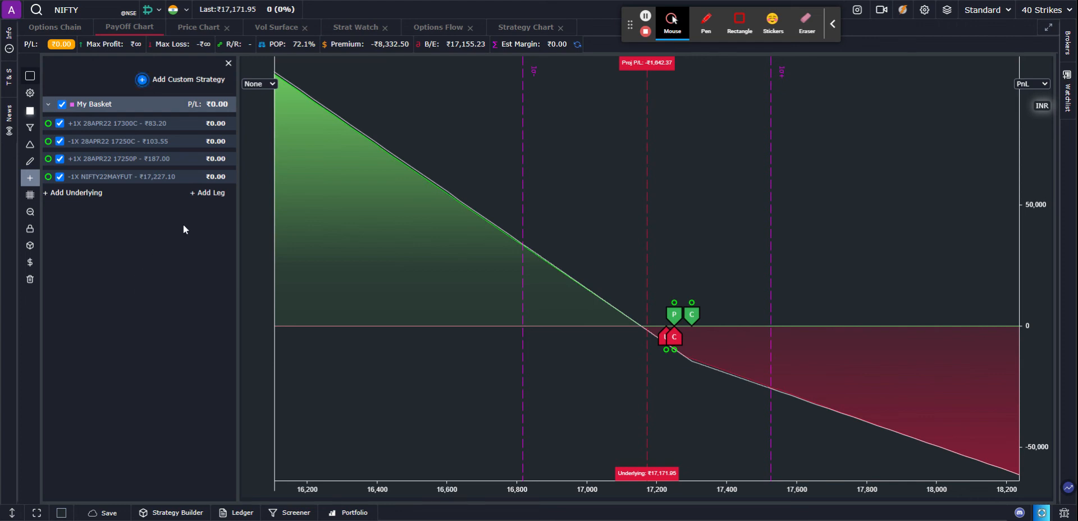
mouse_move(210, 200)
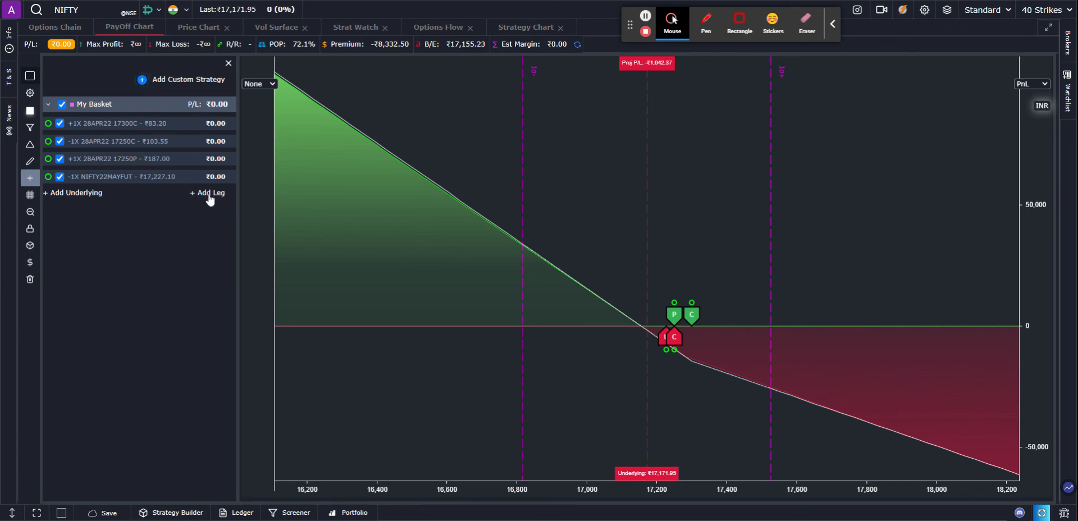
click(207, 192)
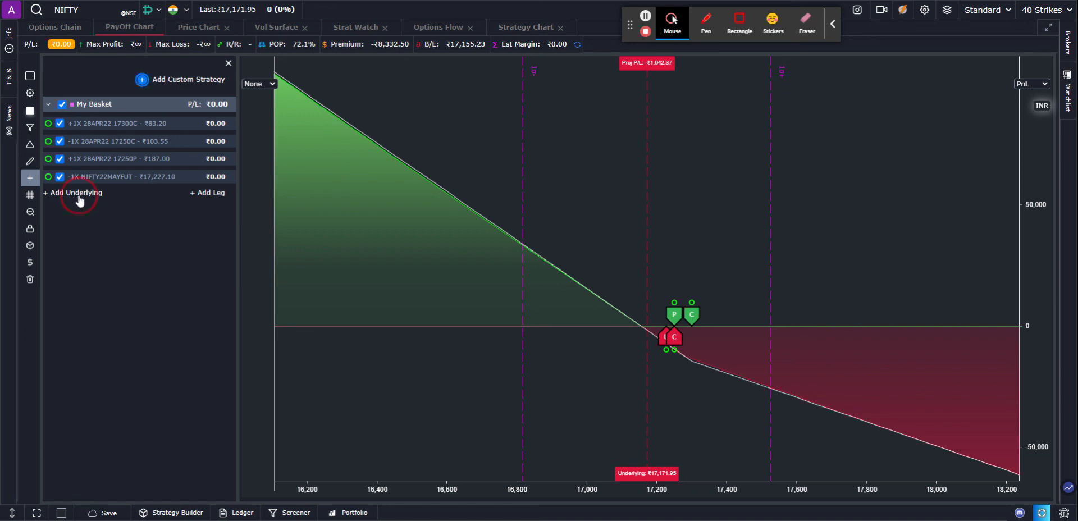
click(72, 192)
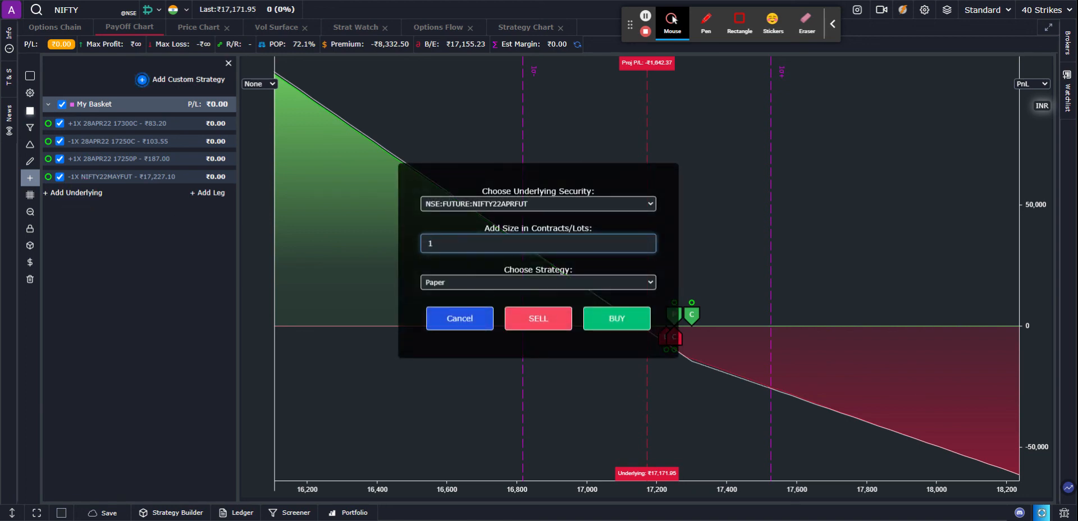
mouse_move(350, 302)
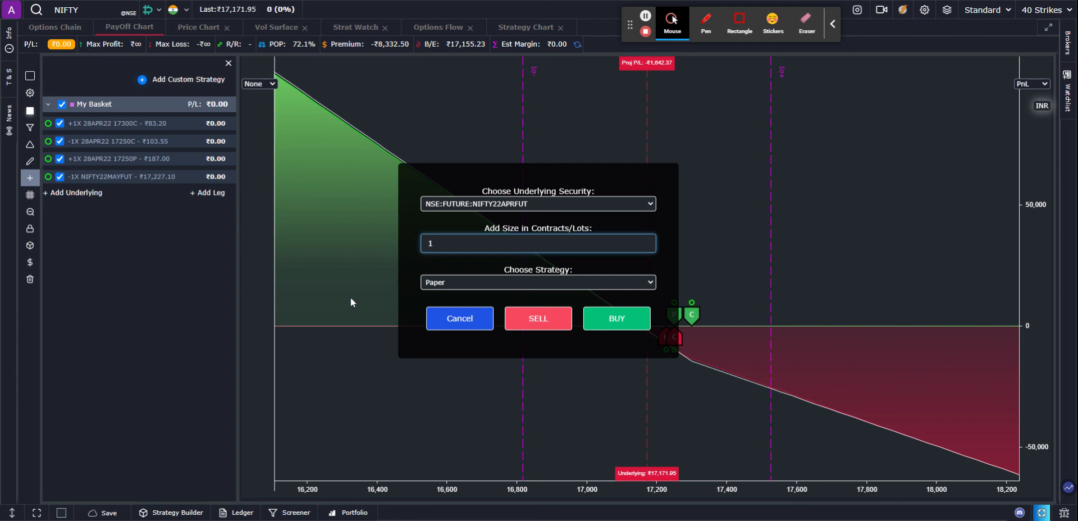
mouse_move(467, 299)
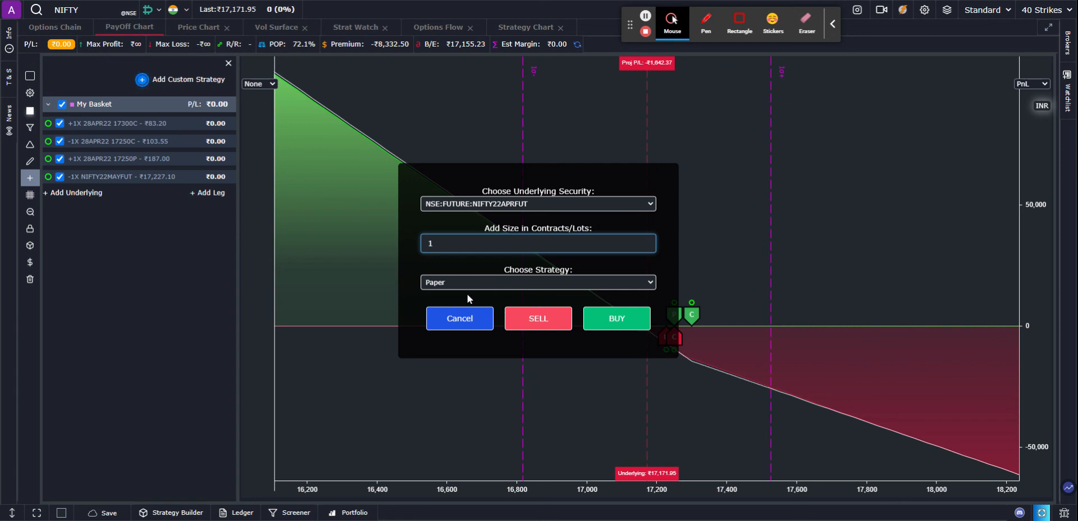
click(364, 292)
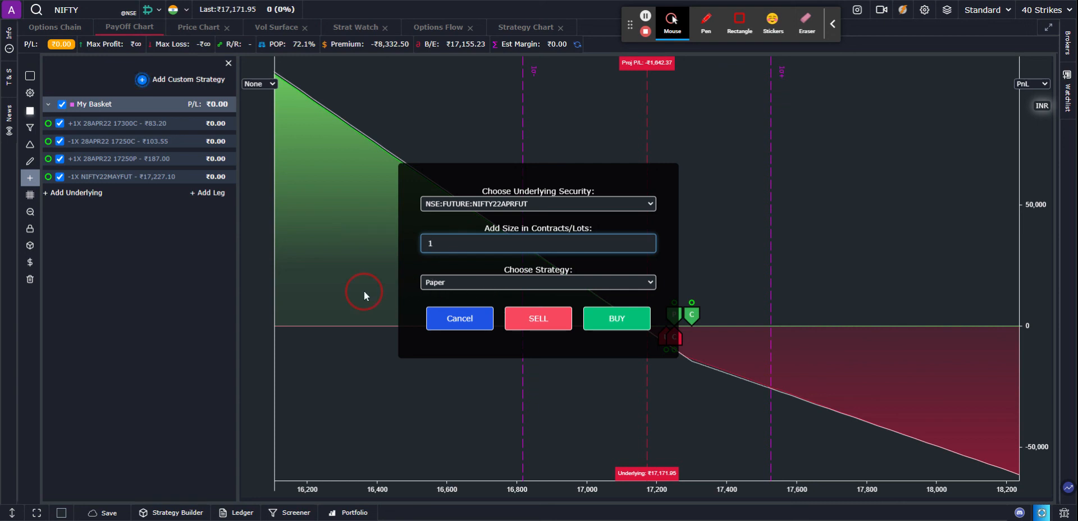
click(458, 318)
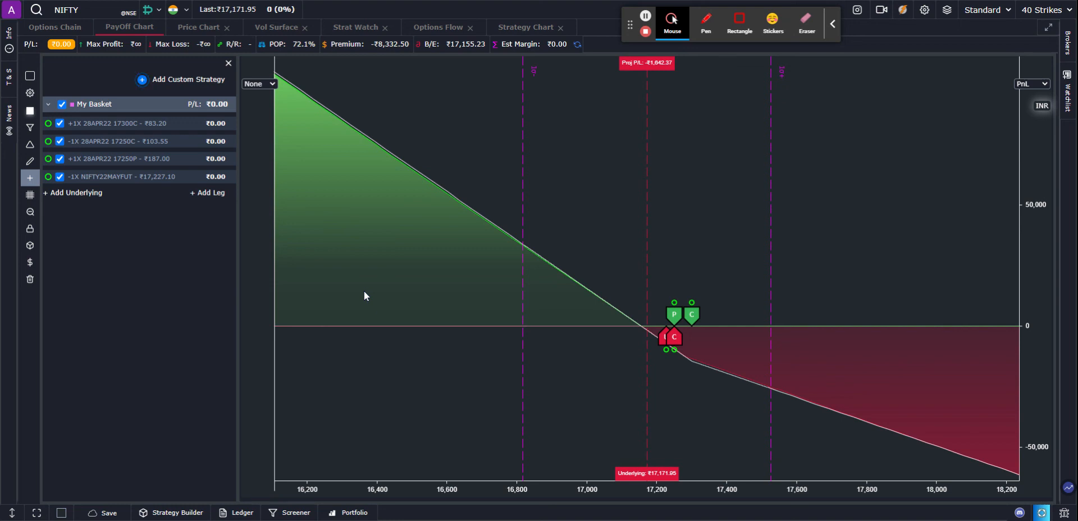
mouse_move(313, 100)
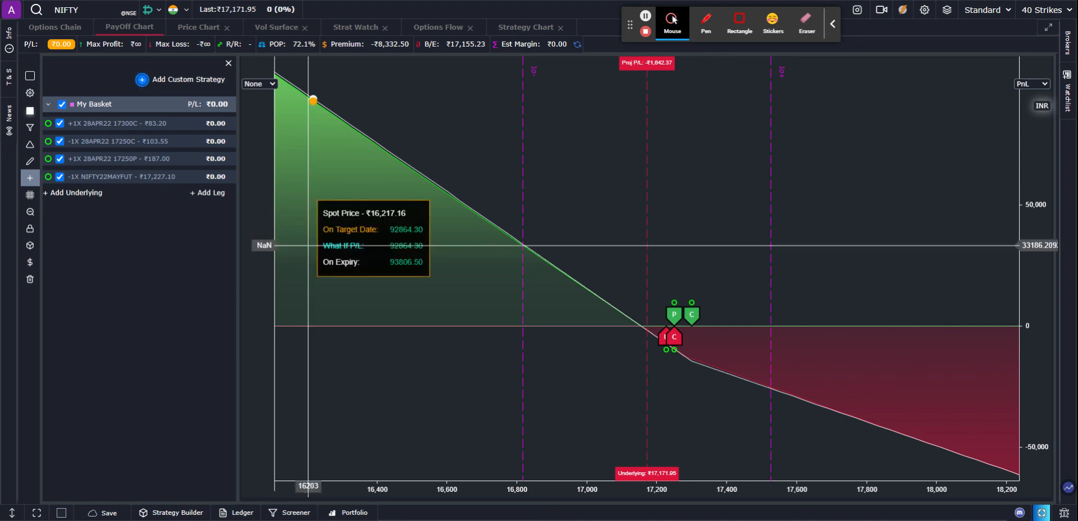